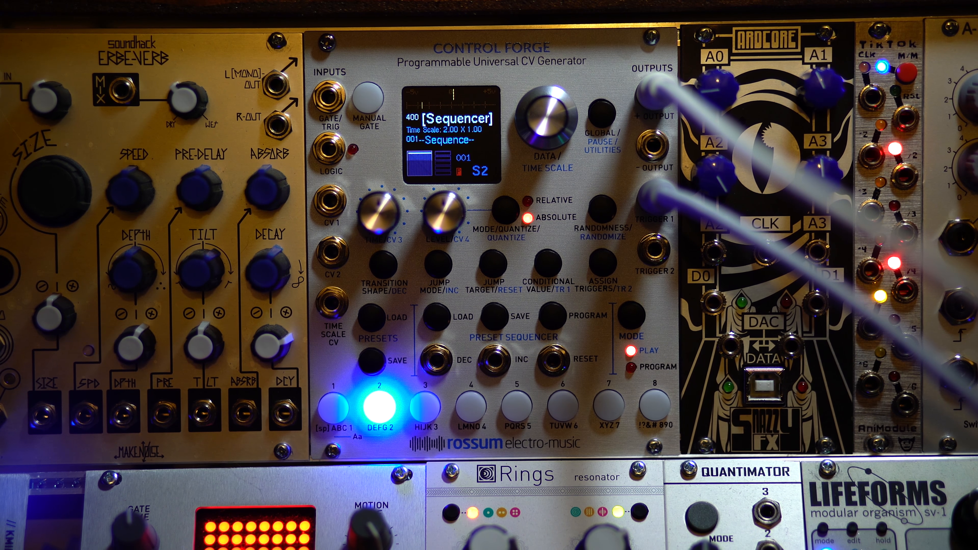
Step: Set the running sequence's Time Scale to 4.00 X 1.00 with the Data/Time Scale knob
left_click(563, 407)
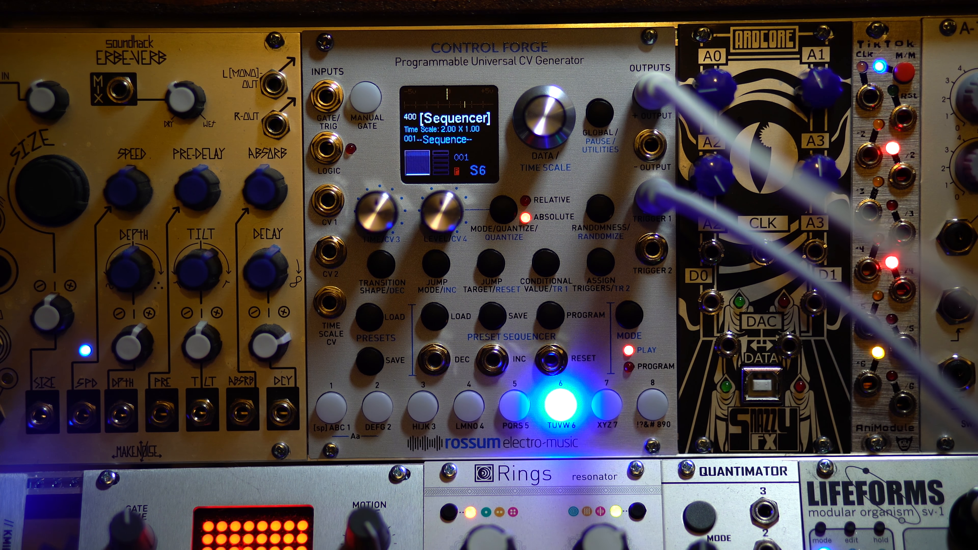
left_click(424, 408)
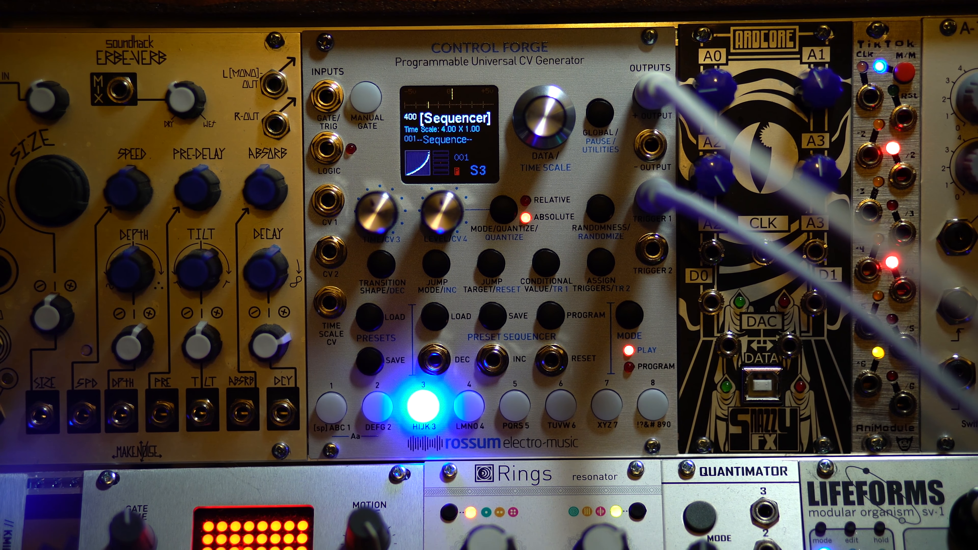
left_click(331, 409)
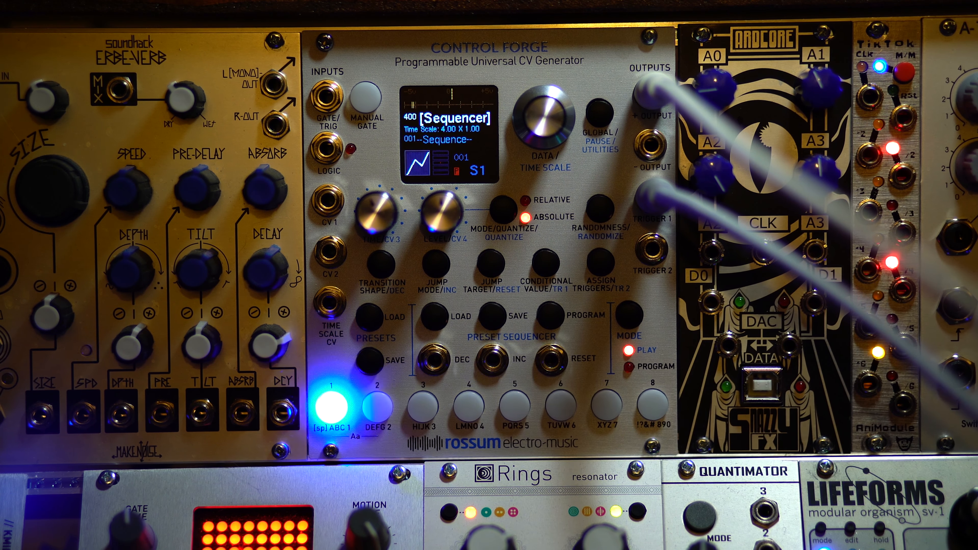
left_click(514, 409)
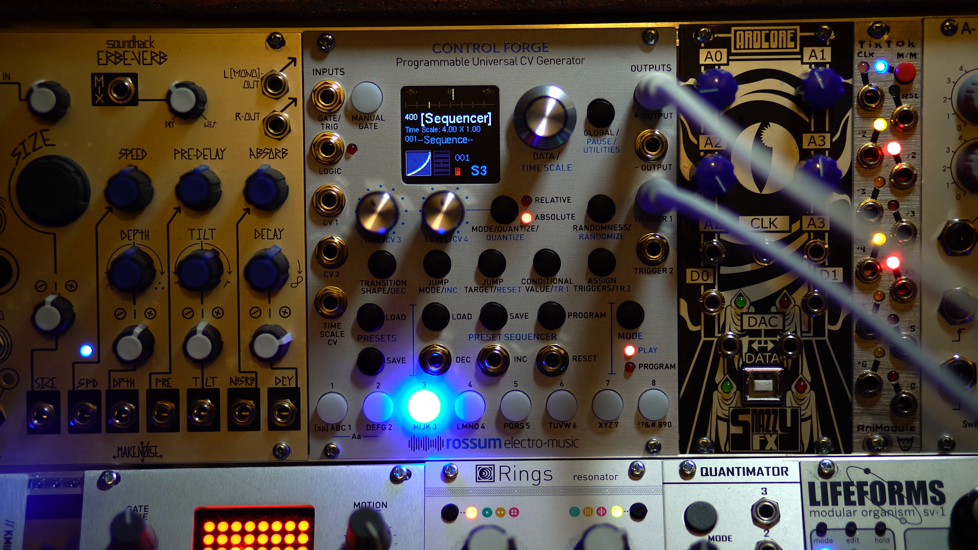
left_click(332, 410)
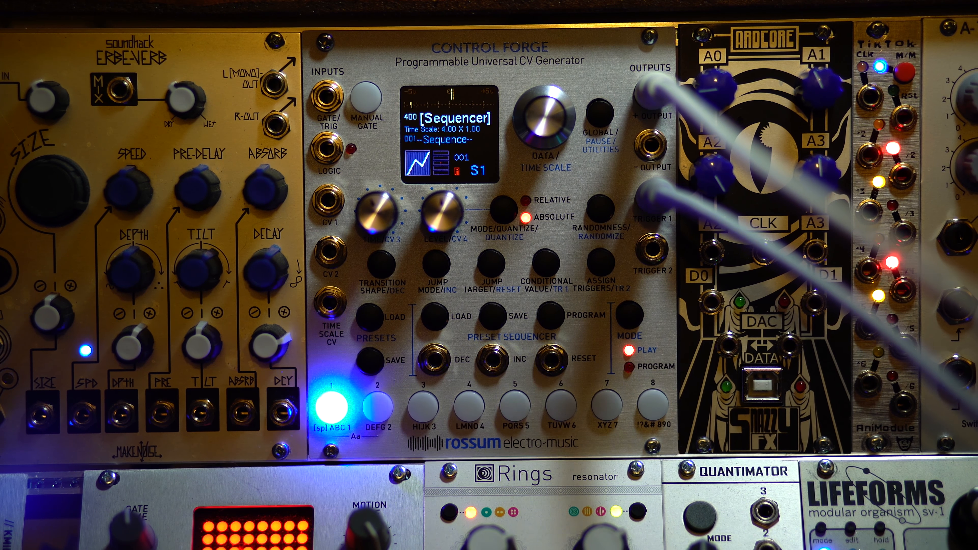
left_click(424, 410)
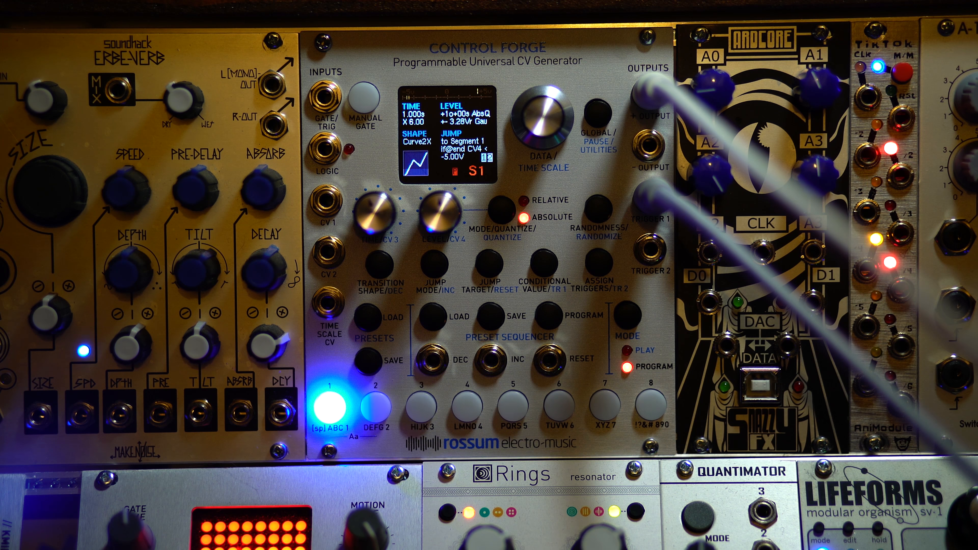
Step: Select step 1 in Program mode to show its Curve2X shape and Gaussian-random level settings
left_click(421, 410)
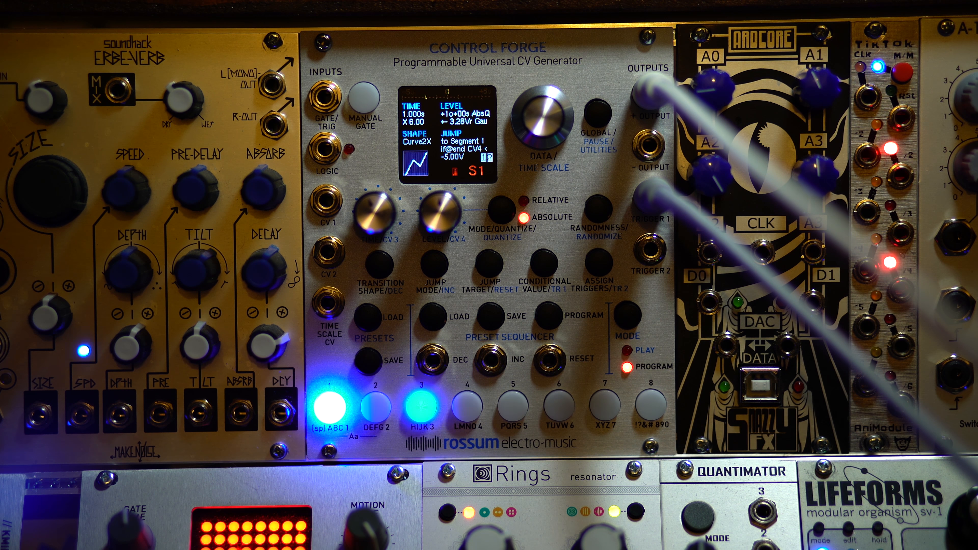